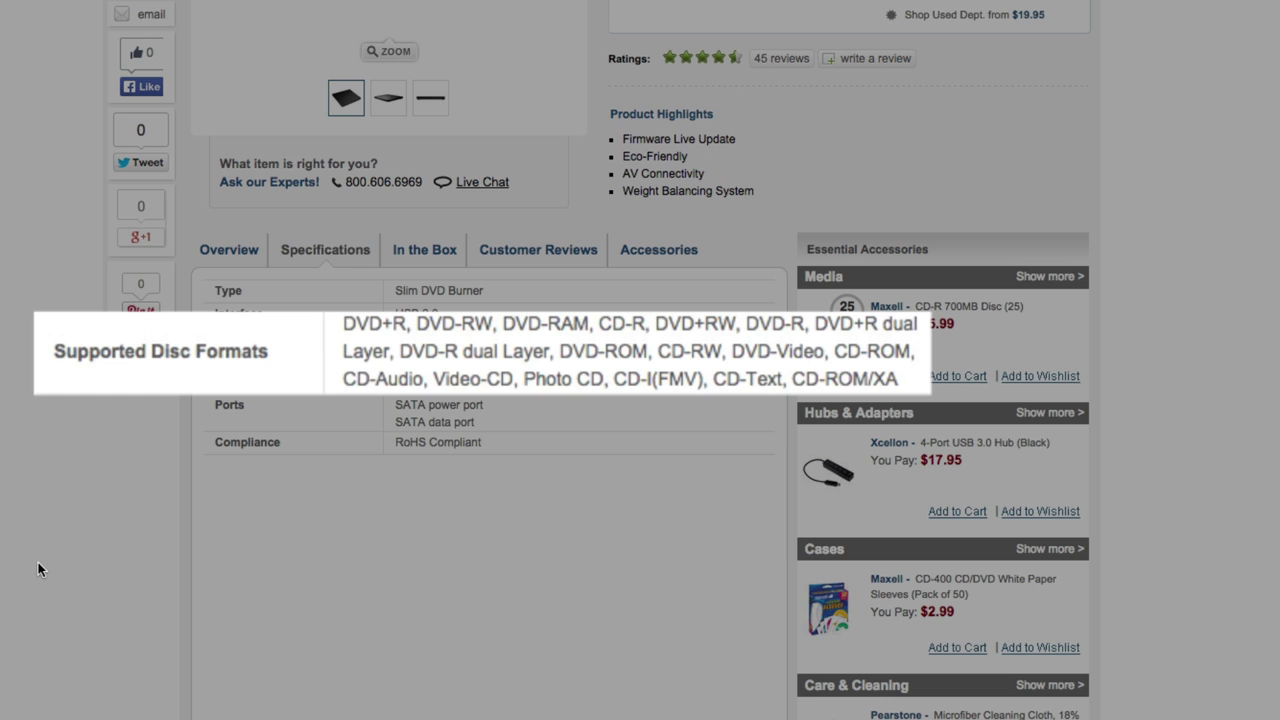
mouse_move(250, 372)
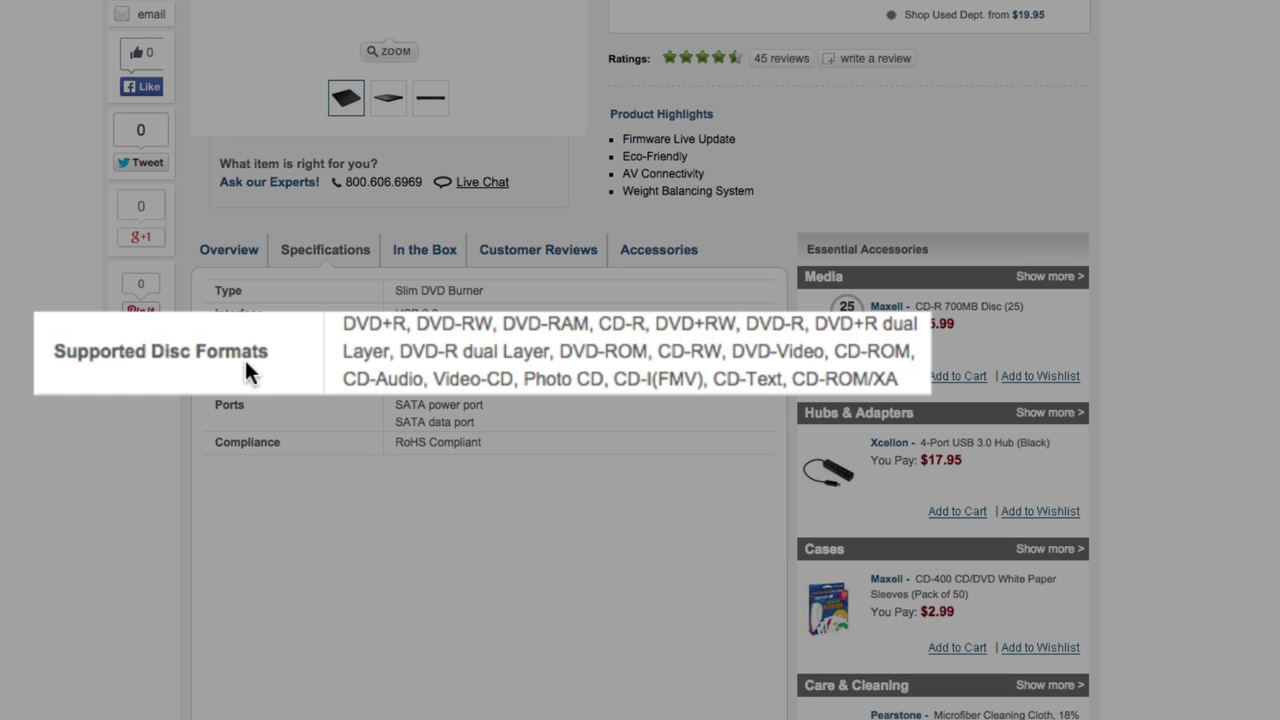